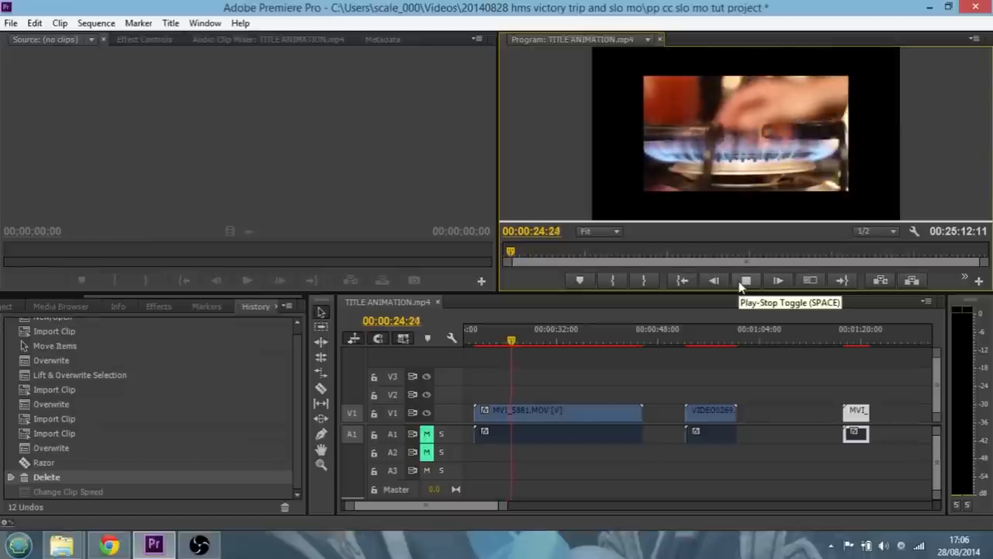
- Play back the sequence and jump ahead to review the MVI_5881 clip
left_click(745, 280)
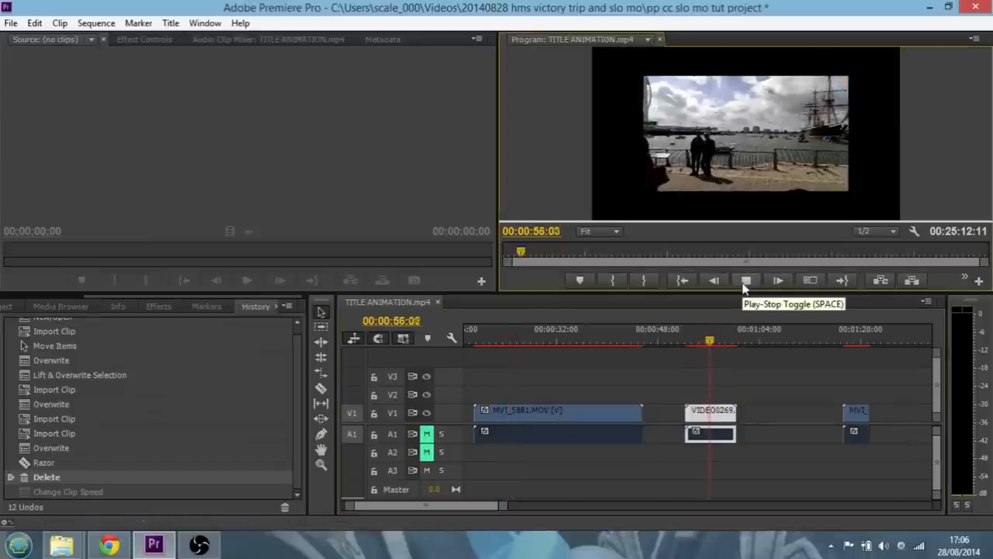
left_click(745, 280)
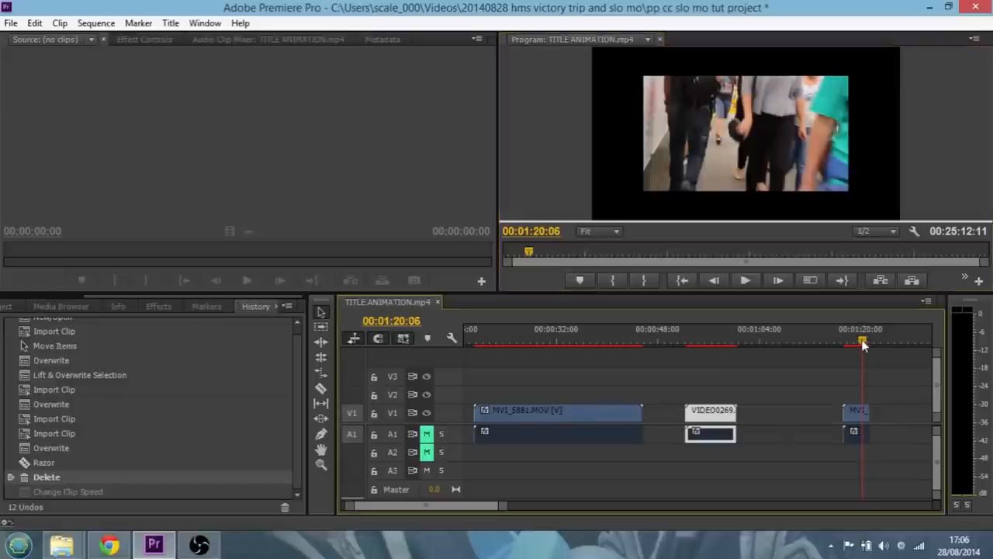
left_click(580, 339)
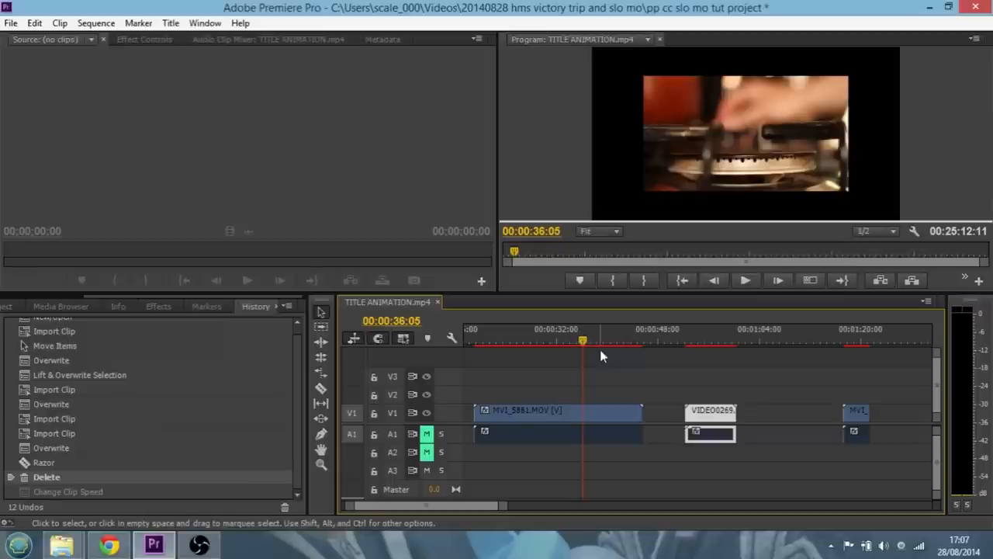
mouse_move(614, 422)
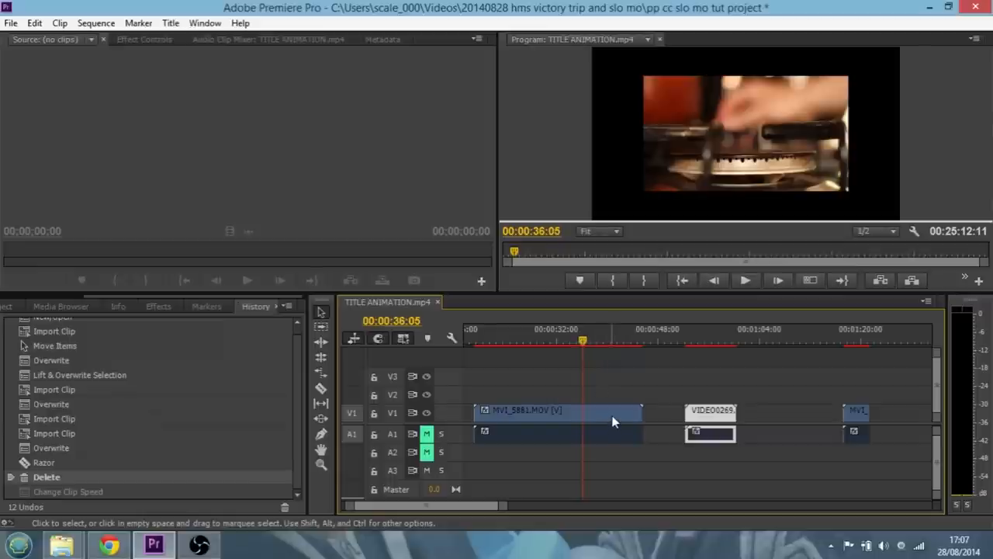
mouse_move(613, 422)
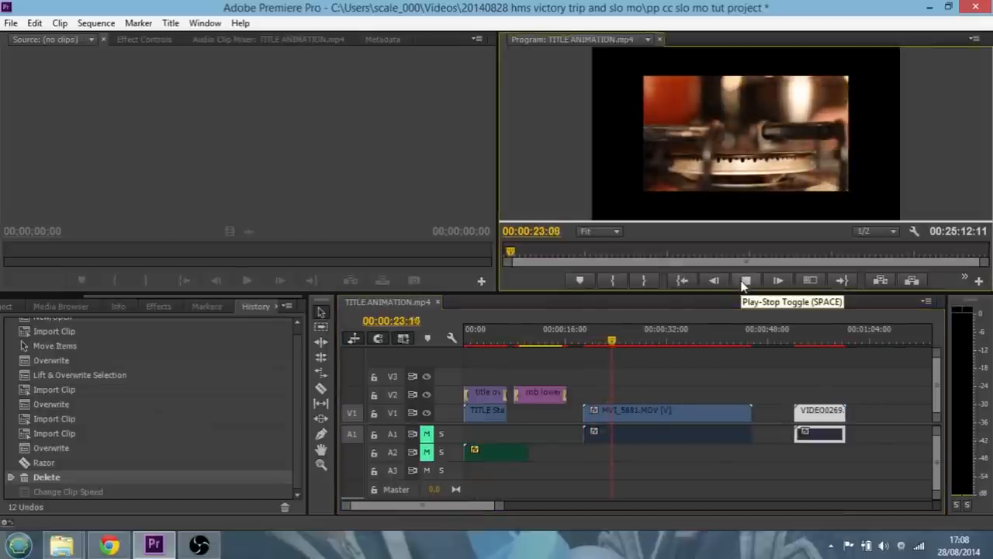
left_click(745, 280)
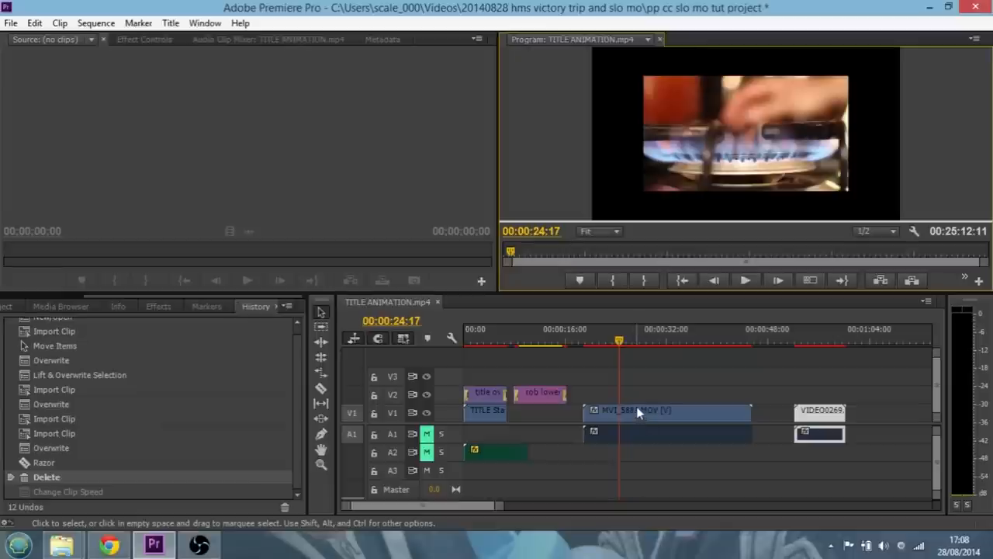
mouse_move(674, 421)
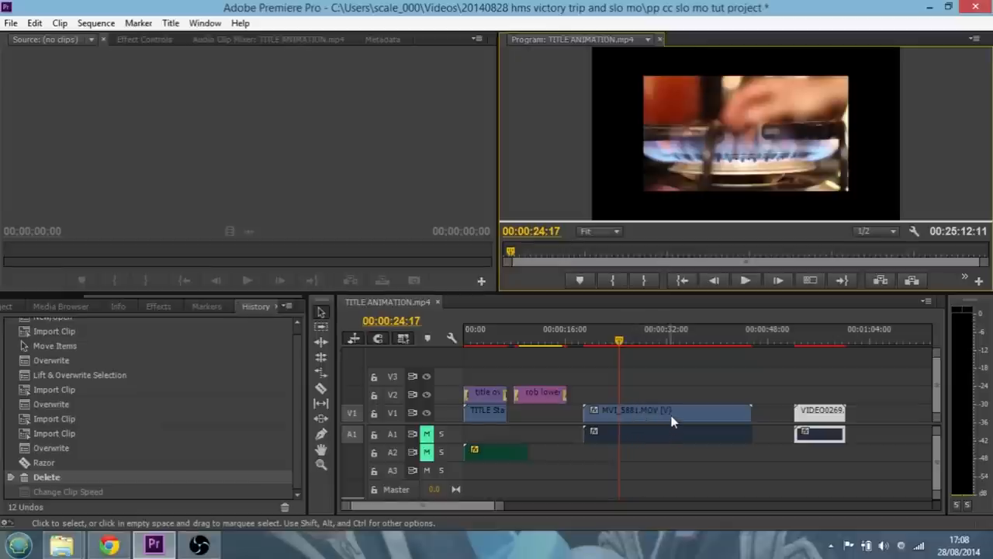
mouse_move(671, 419)
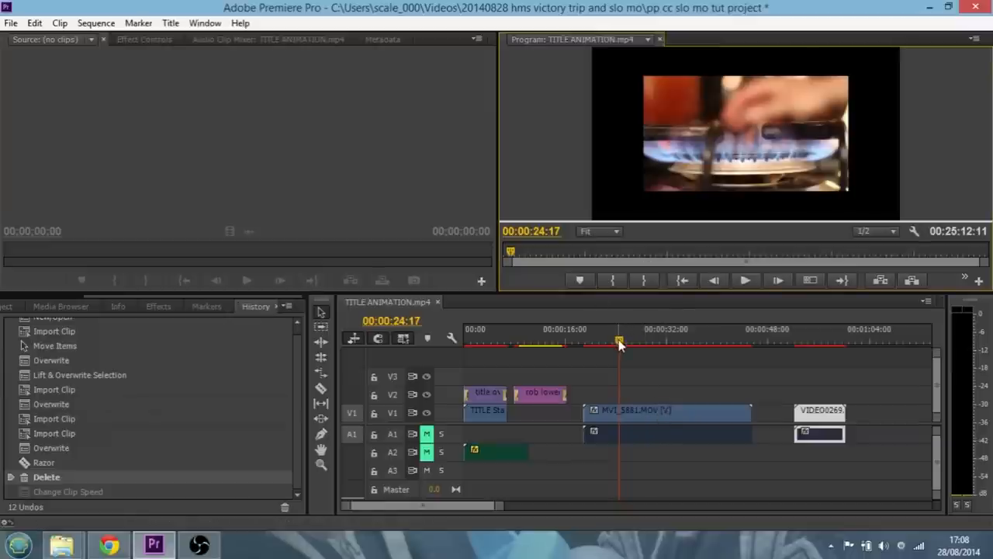
- Scrub the playhead to settle on a cut point about 23 seconds in
left_click_drag(619, 341, 587, 342)
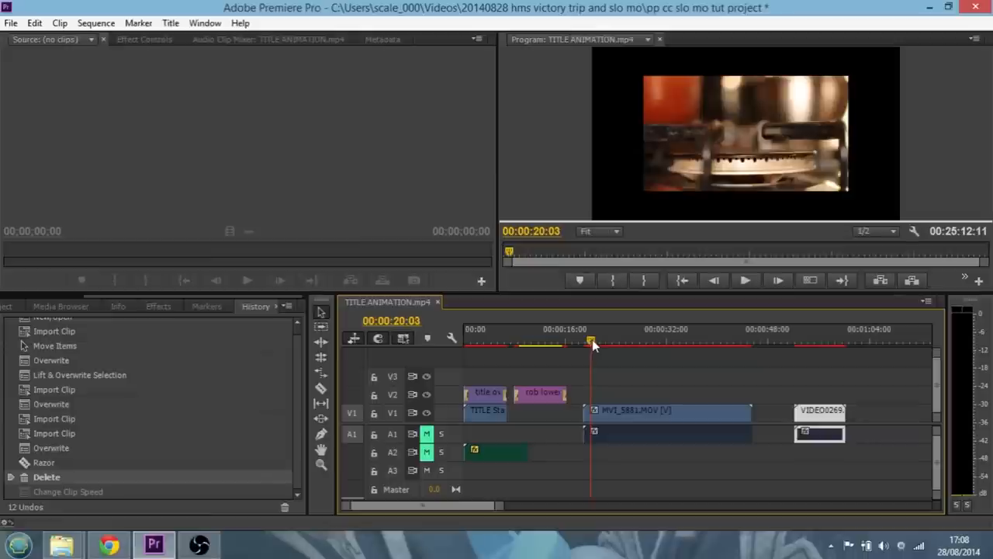
left_click_drag(590, 343, 596, 343)
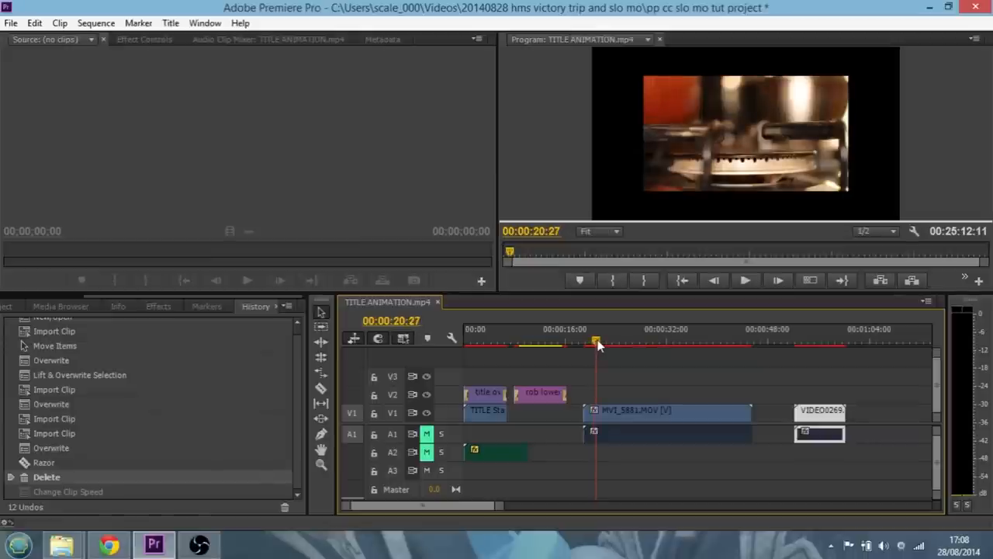
left_click_drag(596, 343, 603, 343)
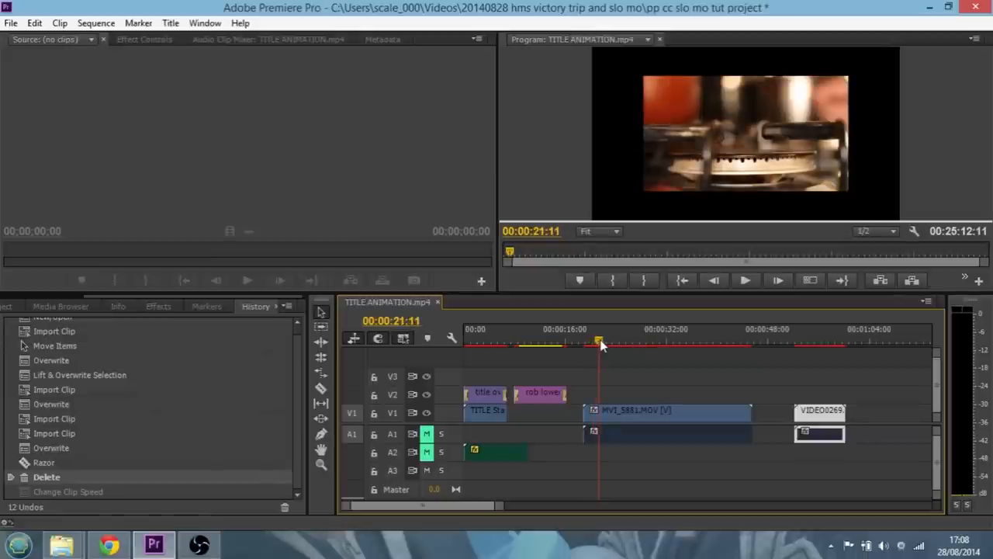
left_click_drag(599, 343, 604, 344)
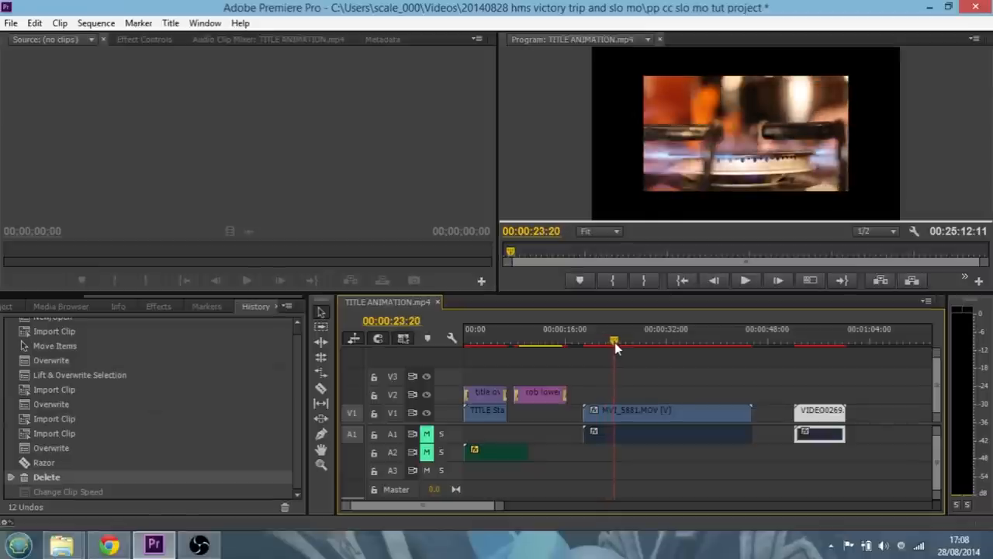
left_click_drag(614, 341, 612, 342)
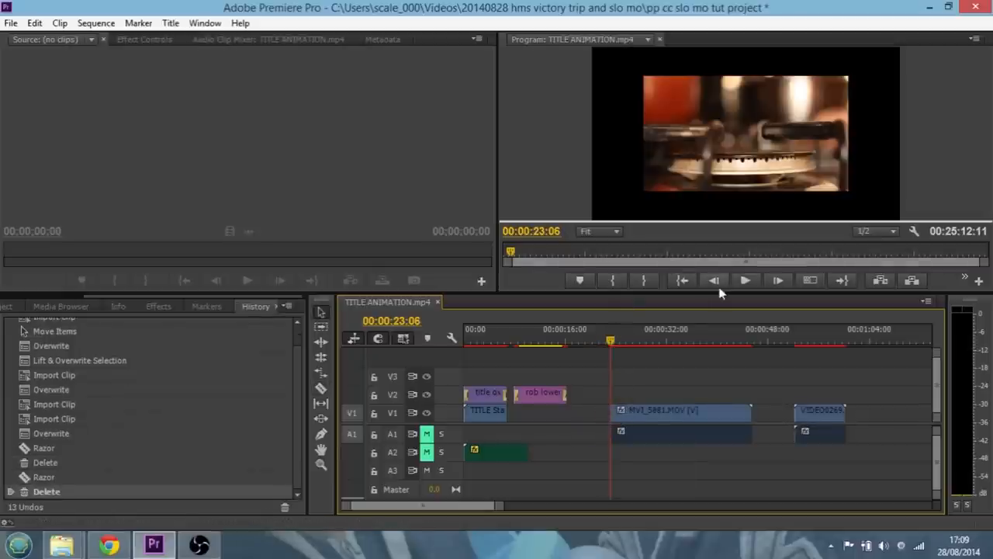
- Razor MVI_5881 at 00:00:26:02, delete the later piece and preview the short section
left_click(745, 280)
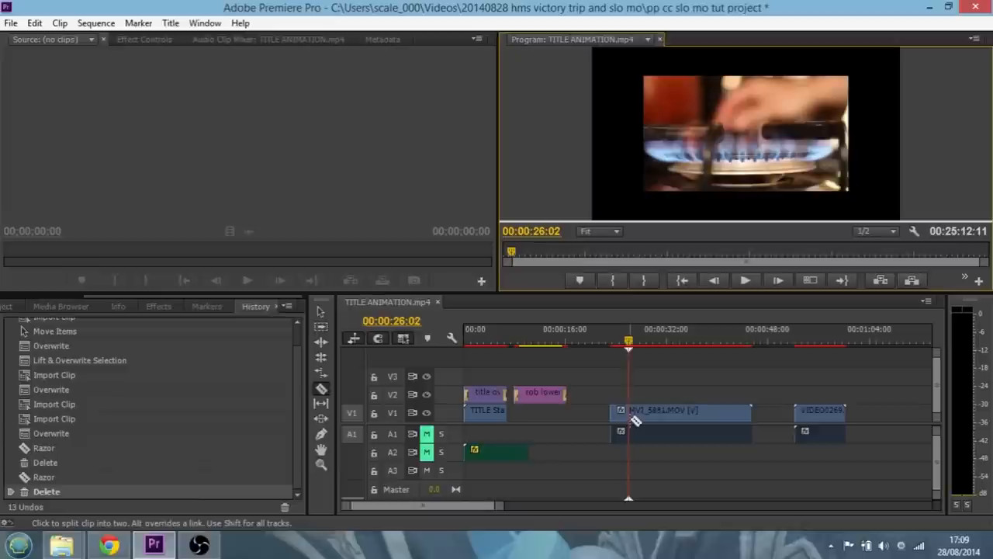
left_click(628, 410)
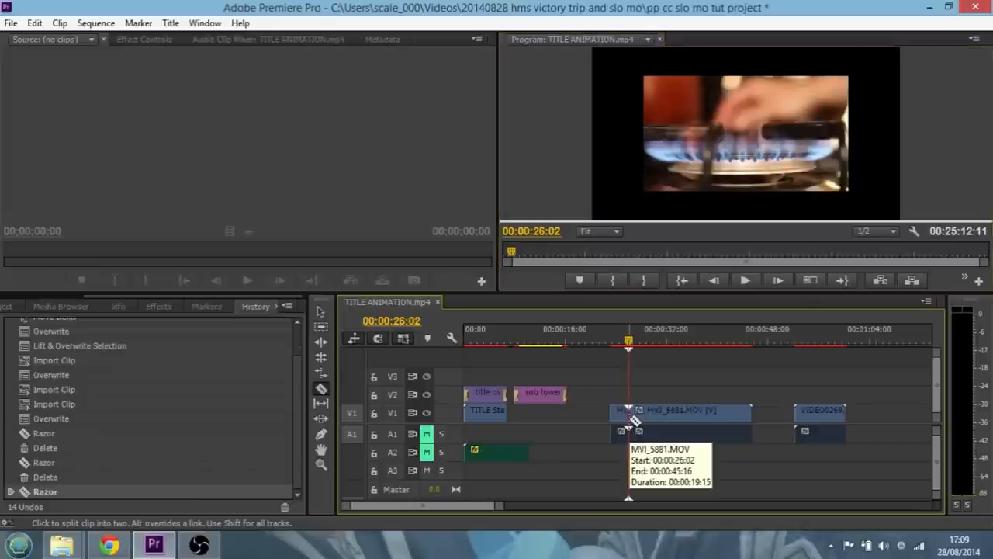
left_click(664, 416)
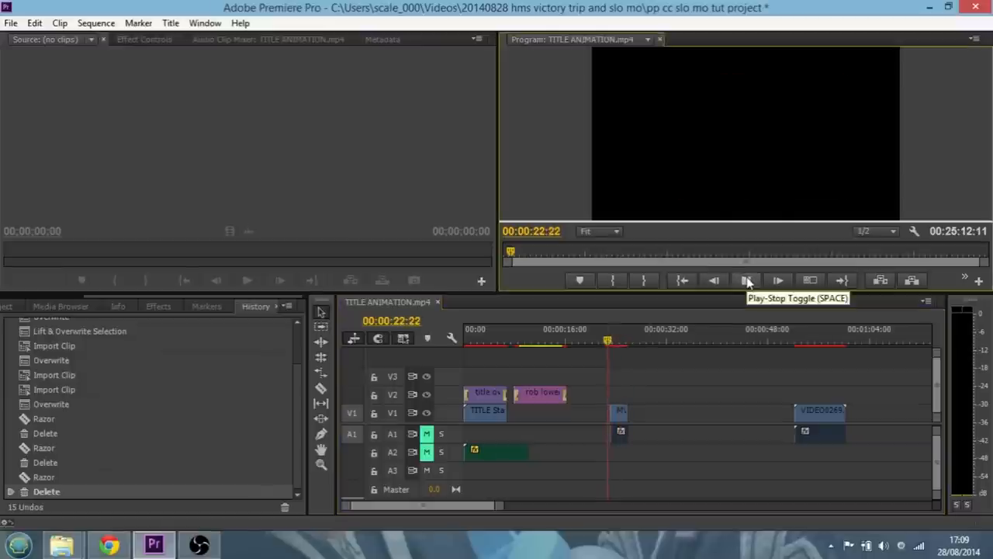
left_click(746, 279)
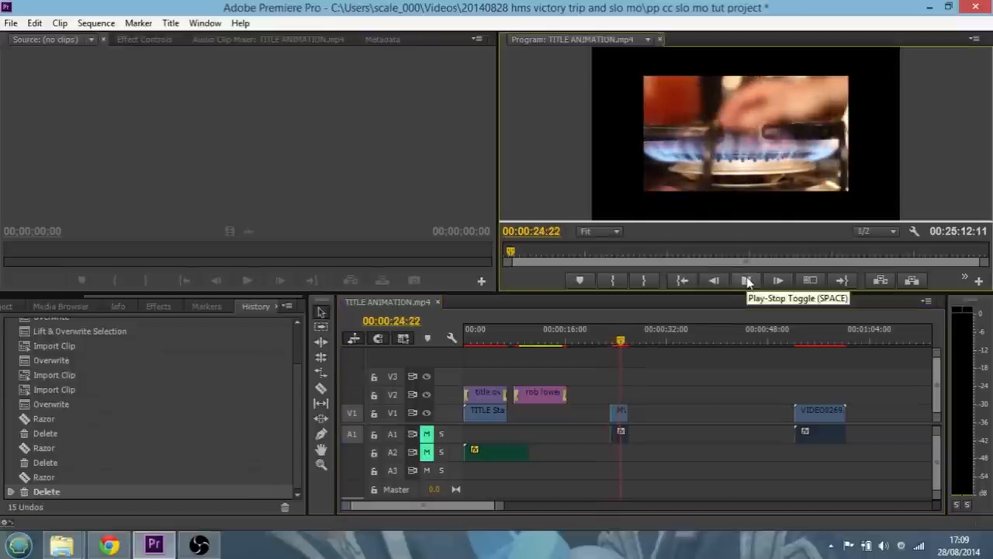
left_click(745, 279)
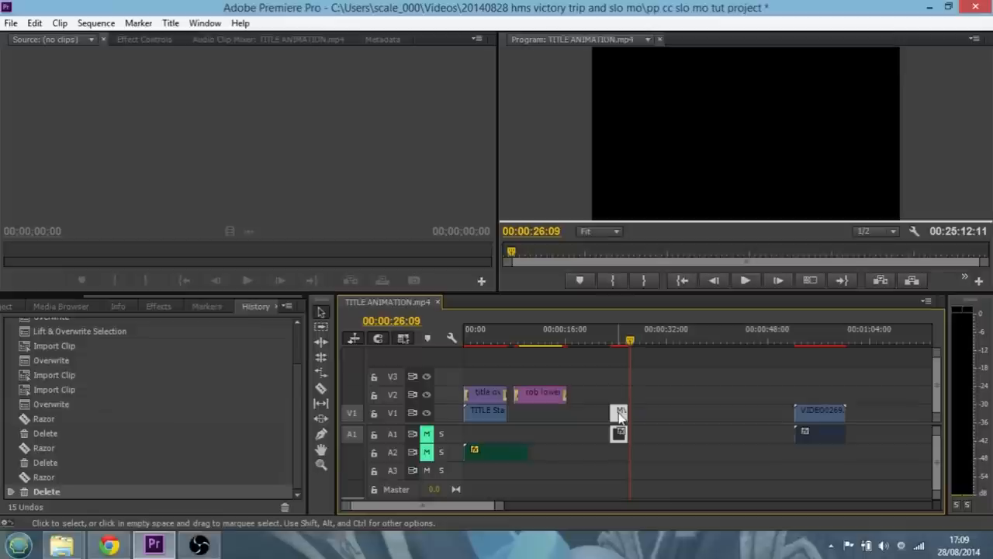
- Set the short MVI_5881 piece to 33% speed via Speed/Duration
right_click(618, 416)
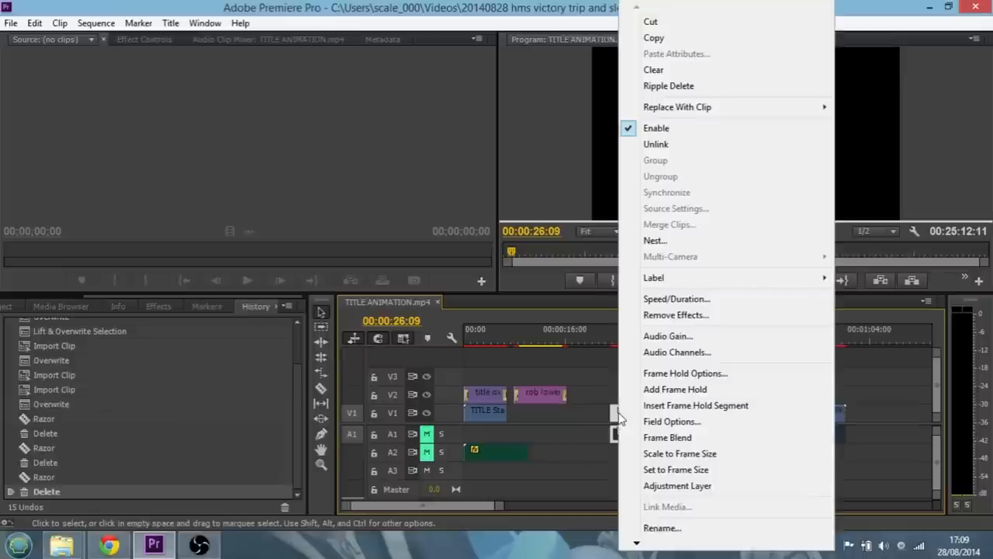
left_click(677, 298)
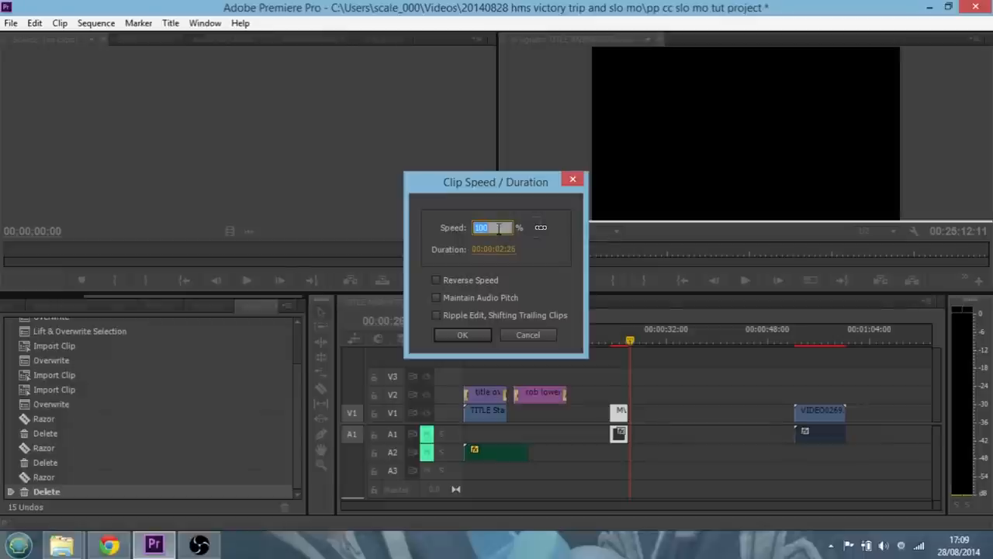
type("33")
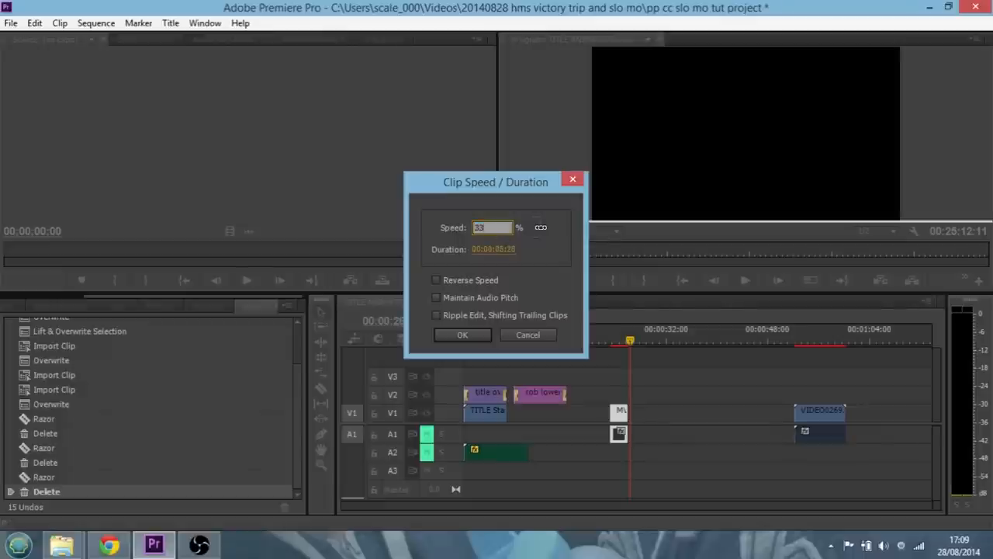
left_click(463, 335)
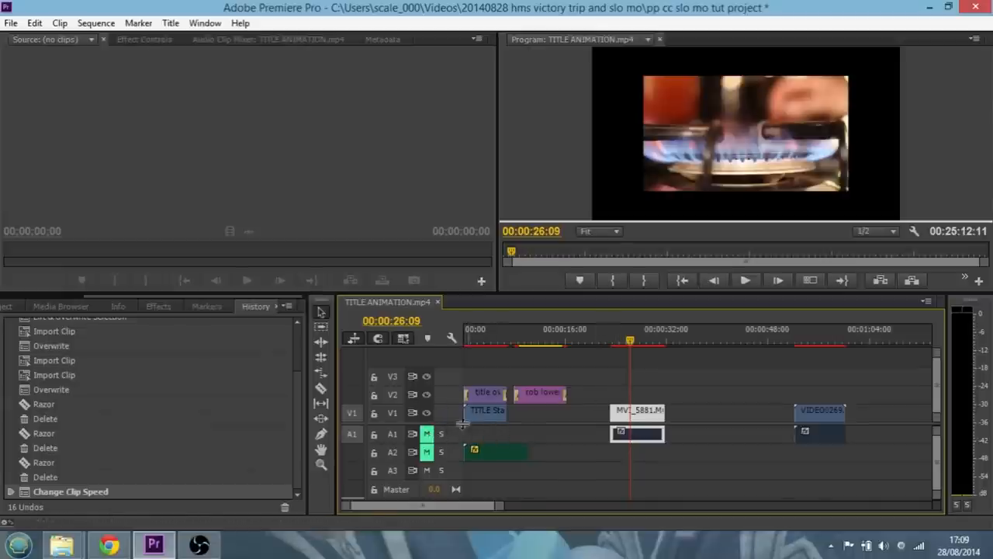
mouse_move(627, 366)
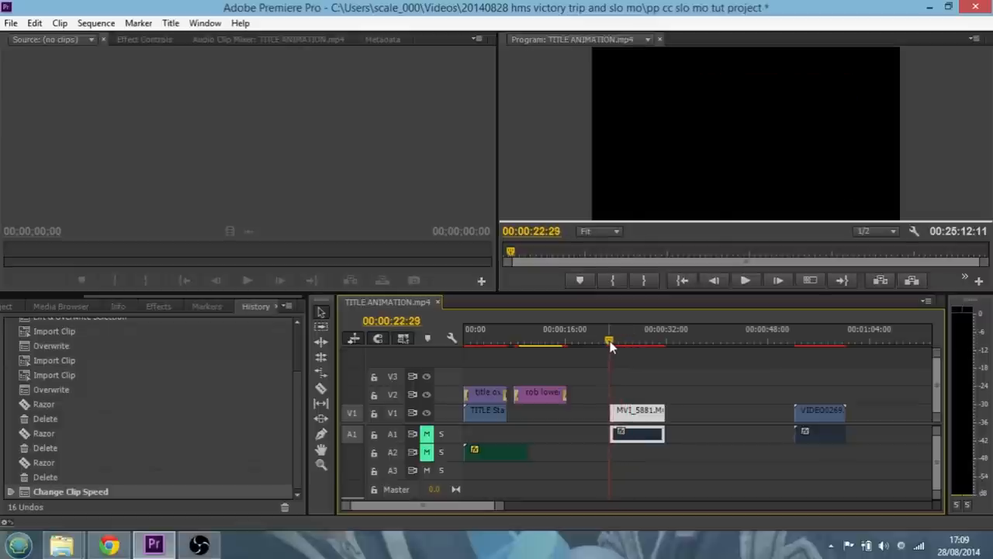
- Move along the timeline and select the MVI_5877 clip
left_click(745, 279)
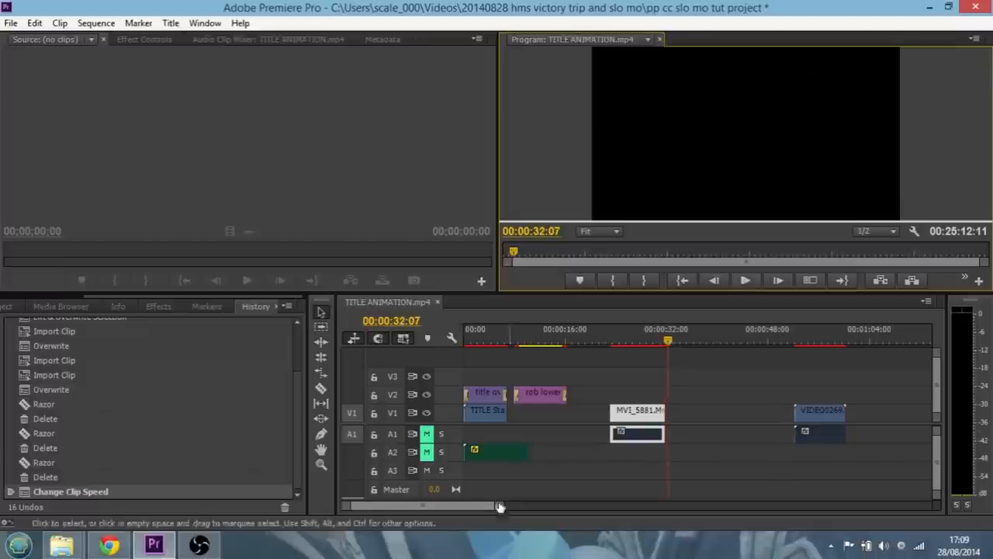
scroll("right", 3)
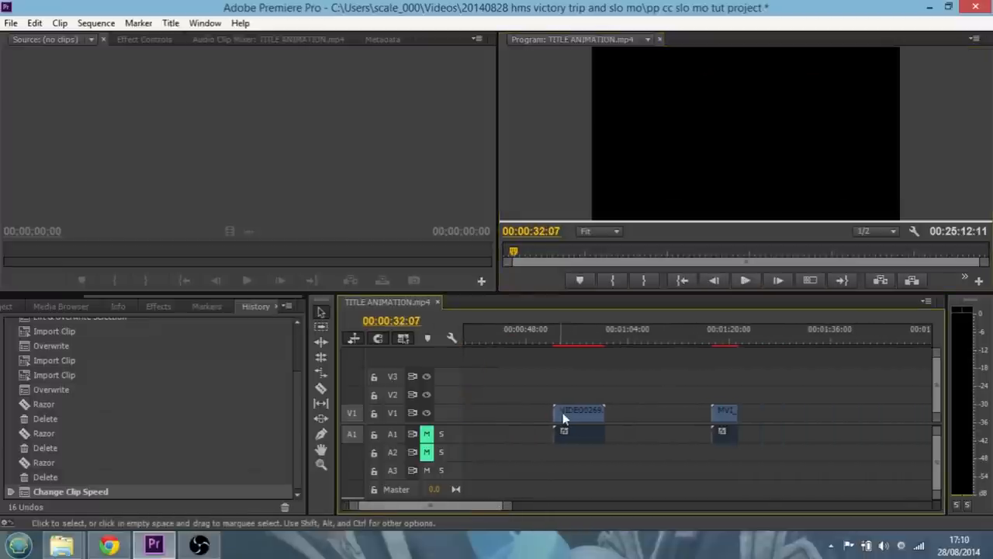
left_click(578, 413)
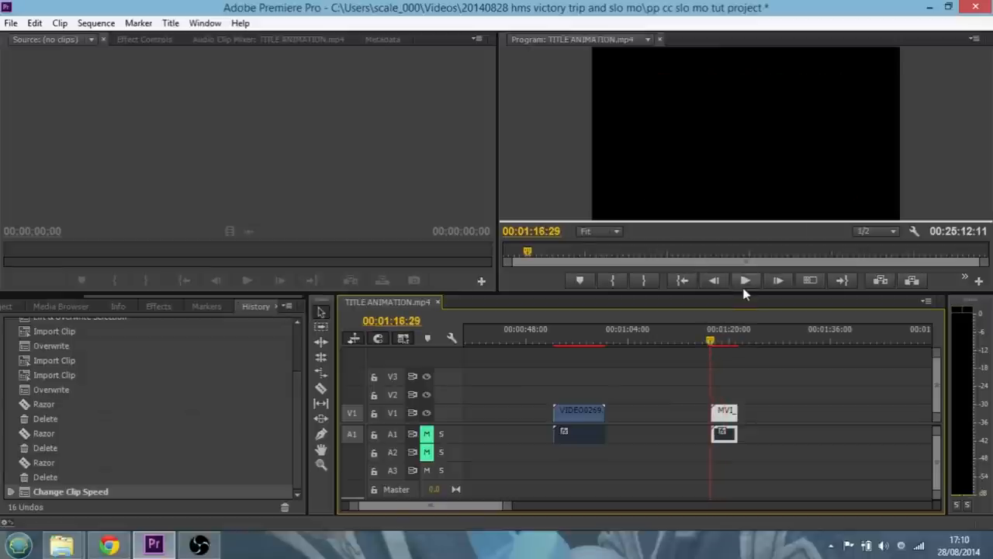
left_click(745, 279)
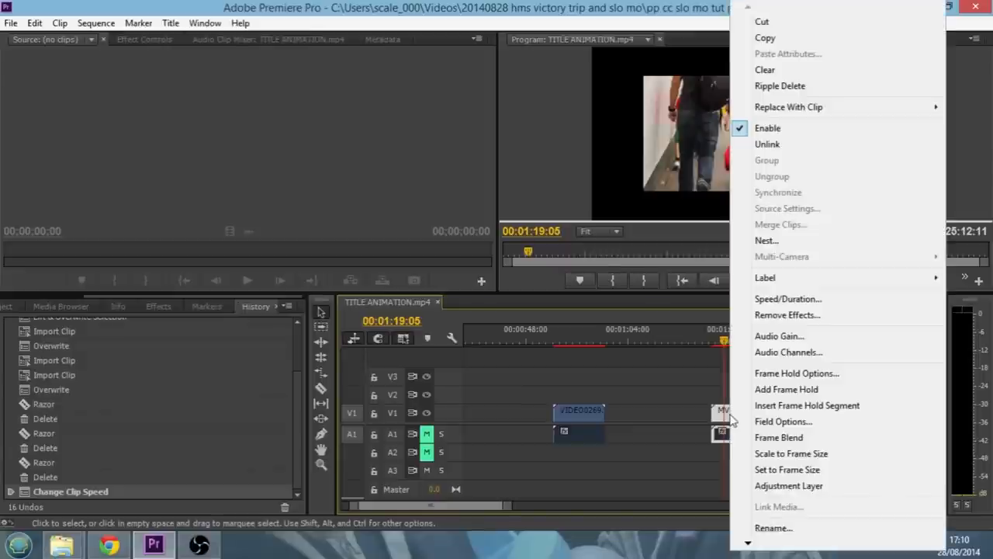
- Set MVI_5877 to 50% speed via Speed/Duration
left_click(789, 298)
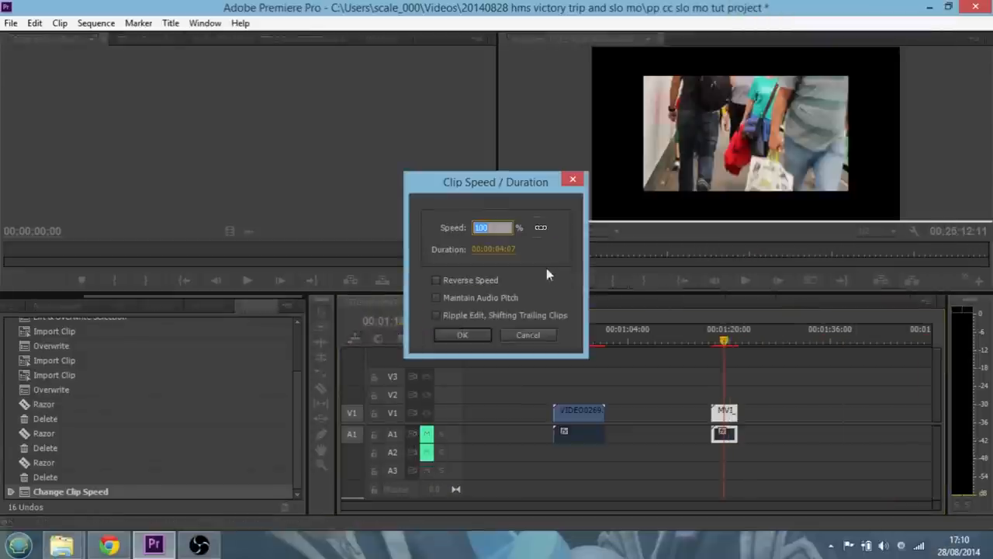
type("50")
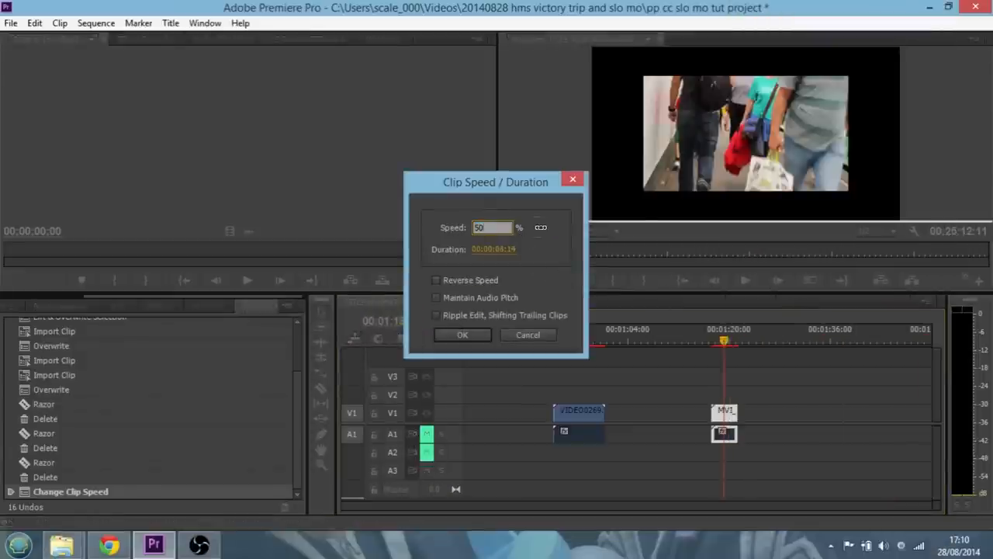
left_click(463, 335)
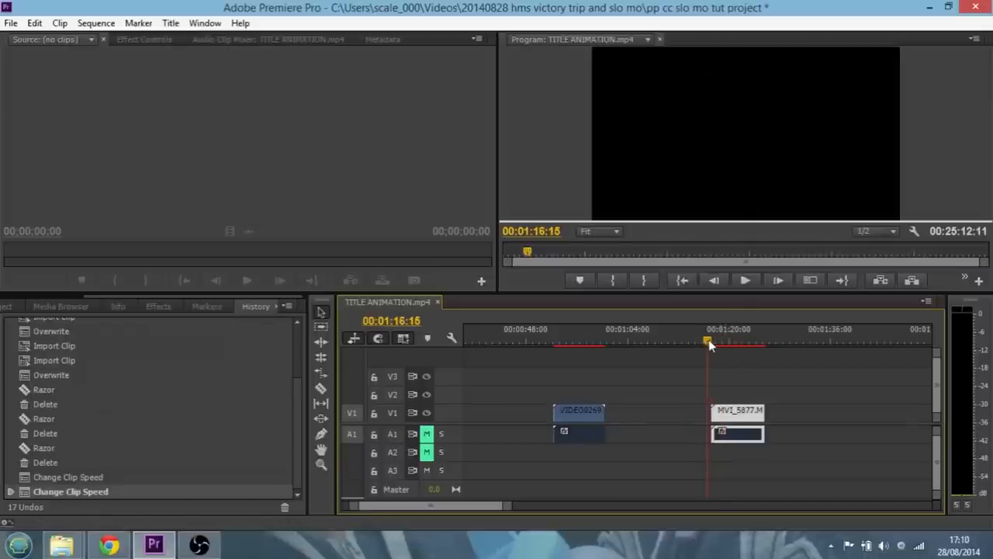
- Preview the slowed clips with Play and Stop
left_click(746, 280)
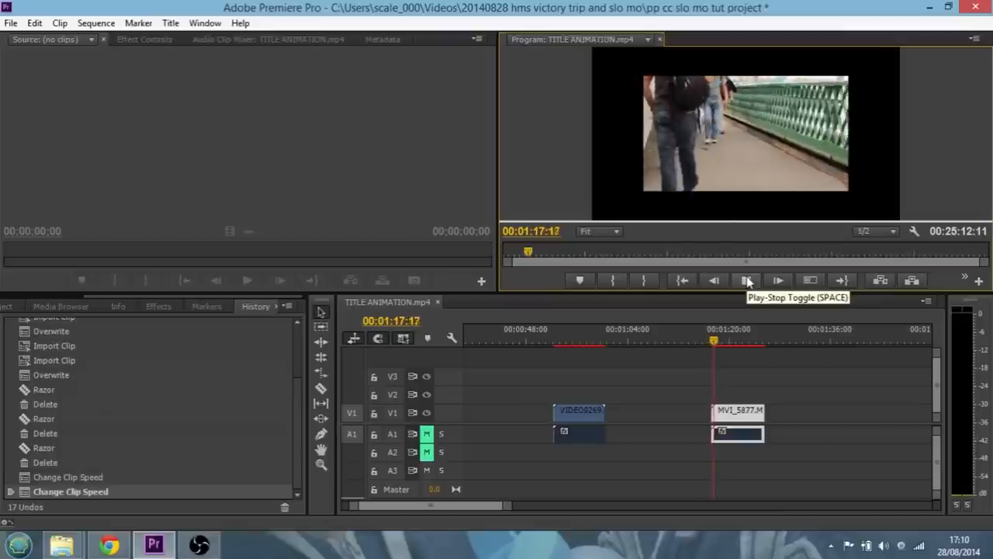
left_click(776, 279)
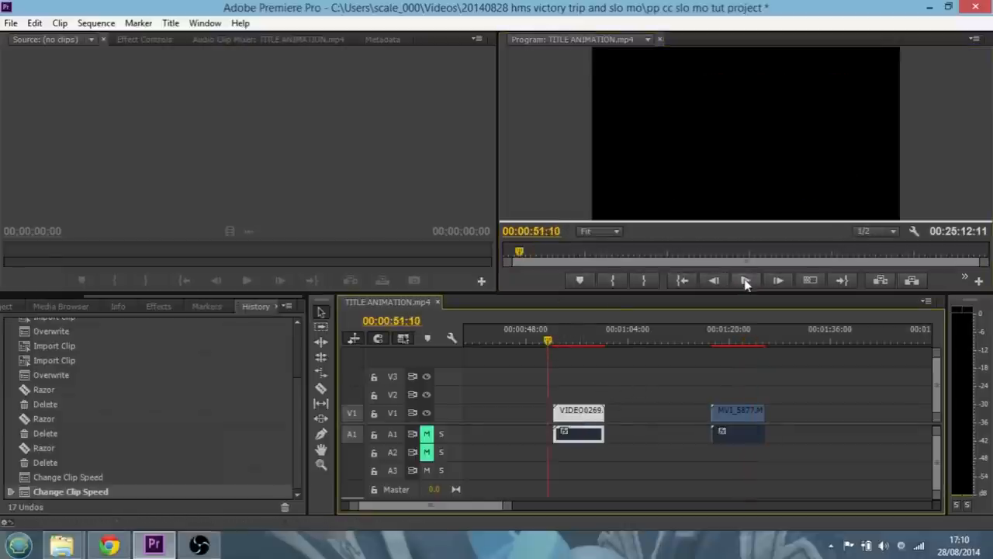
left_click(747, 279)
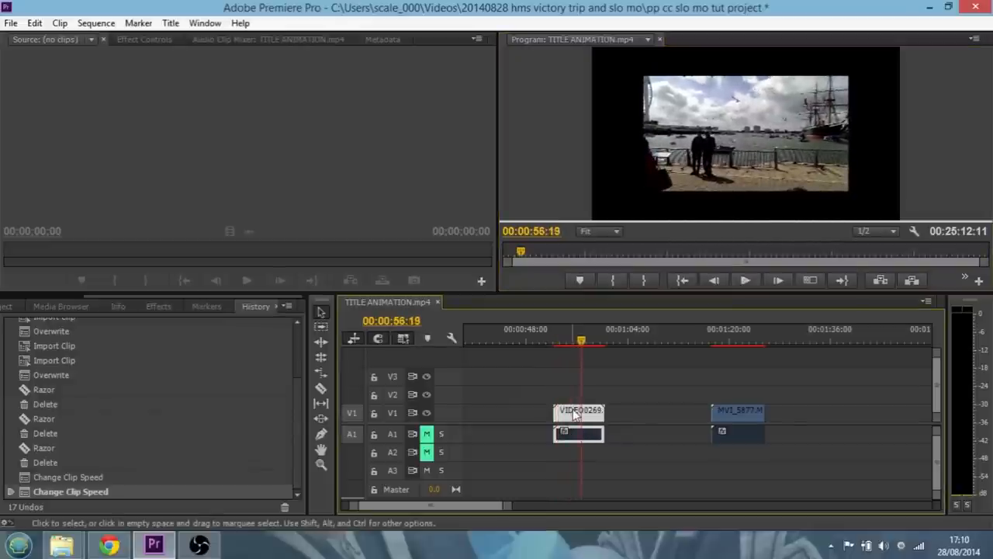
- Set the VIDEO0269 clip to 33% speed via Speed/Duration
right_click(577, 413)
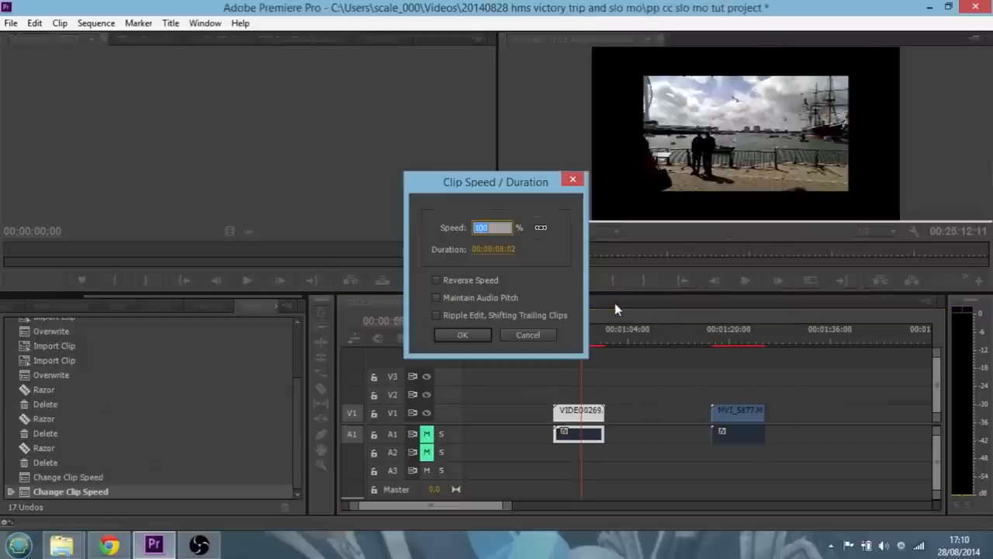
type("33")
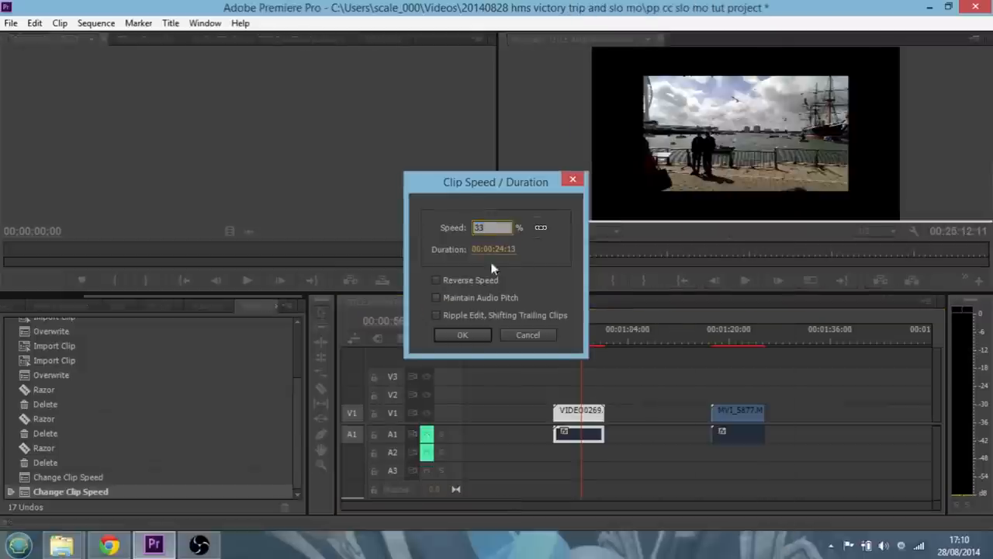
left_click(462, 335)
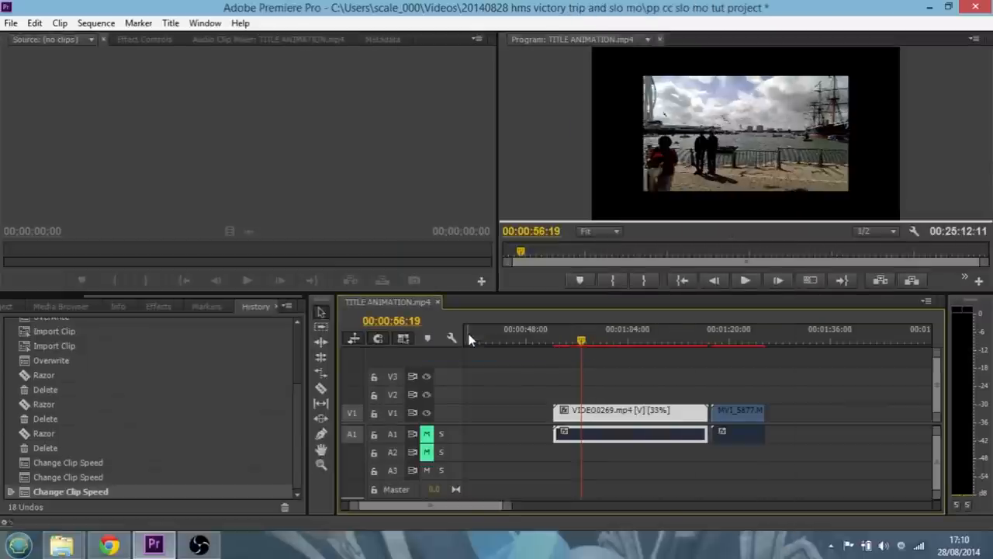
- Play the slowed VIDEO0269 clip and move the playhead back onto MVI_5881 near 0:29
left_click_drag(580, 341, 568, 342)
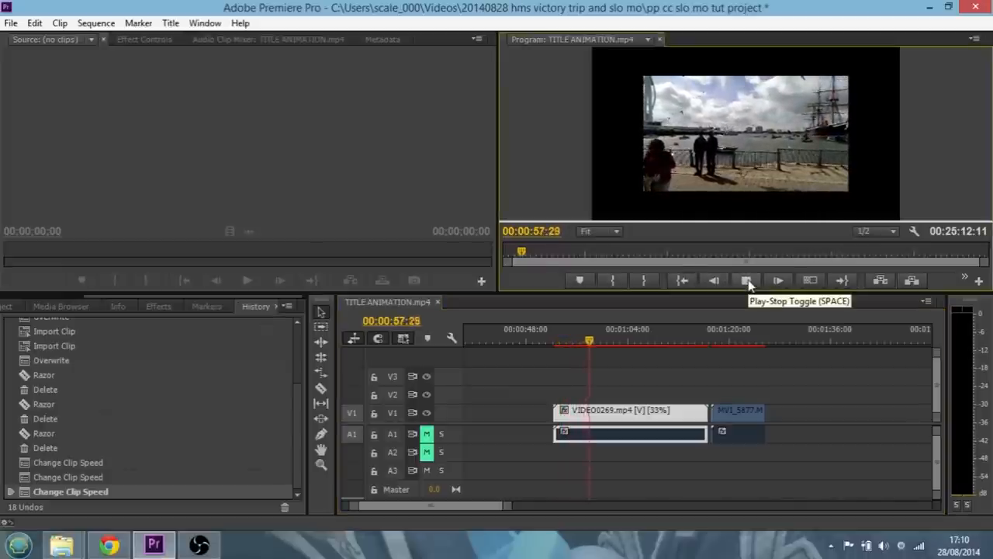
left_click(746, 280)
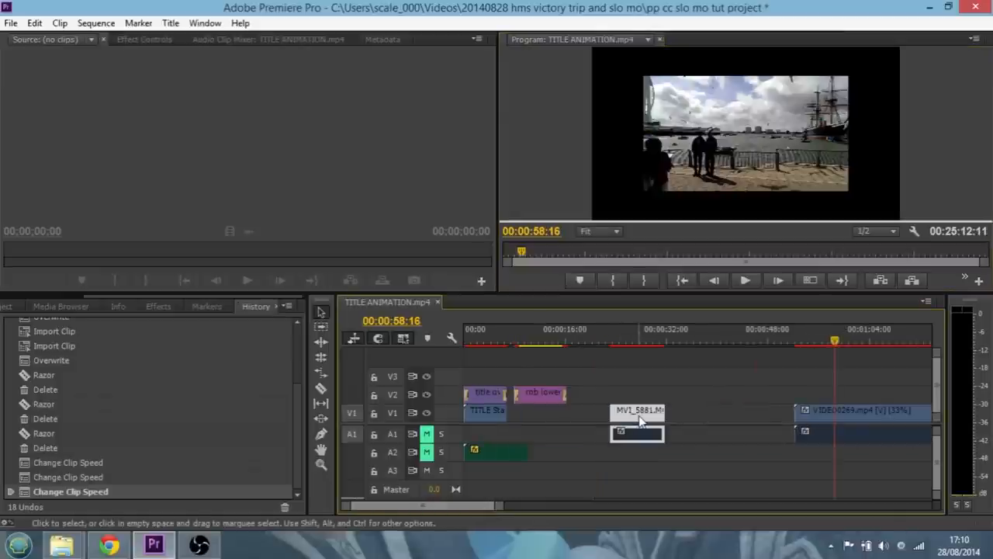
mouse_move(636, 411)
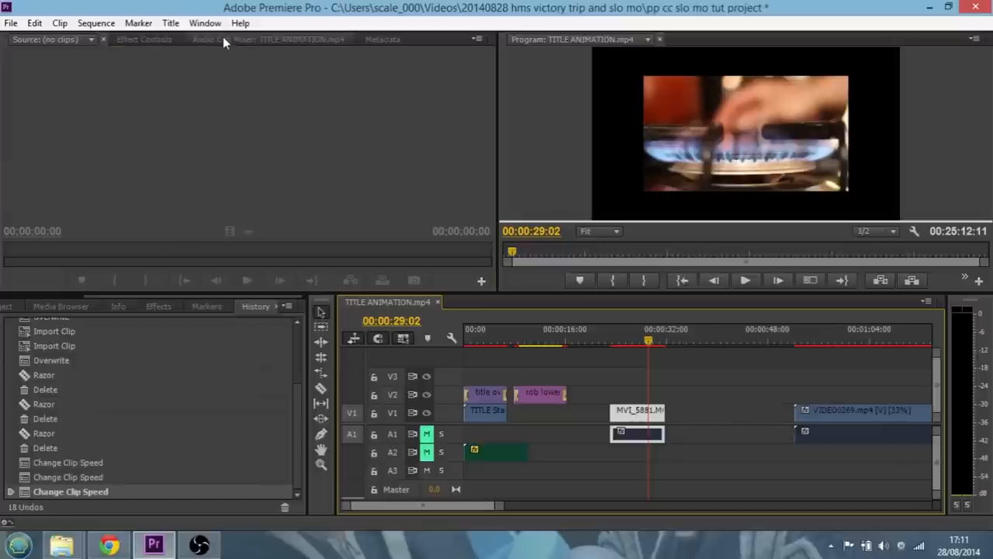
left_click(90, 38)
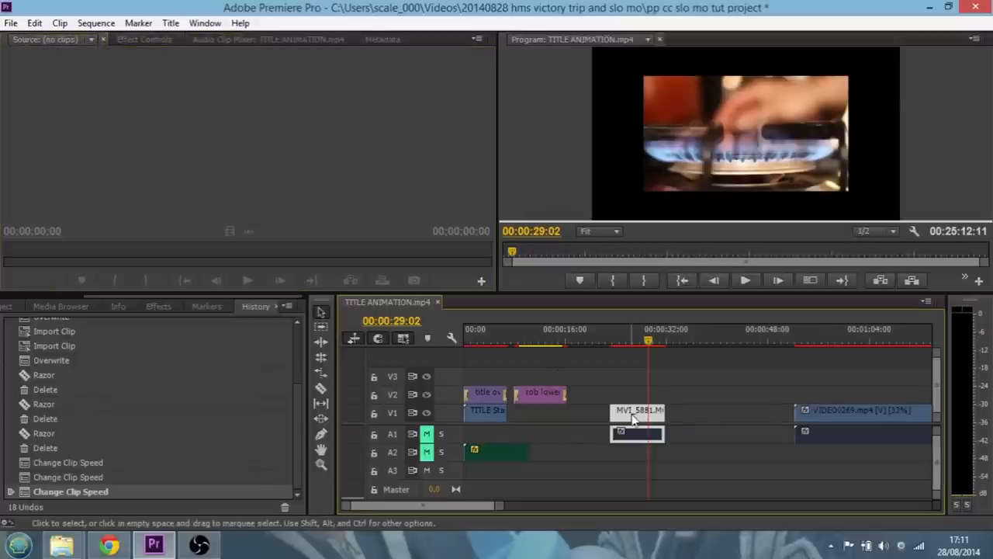
- Load MVI_5881 into the source monitor and show its Effect Controls
double_click(636, 410)
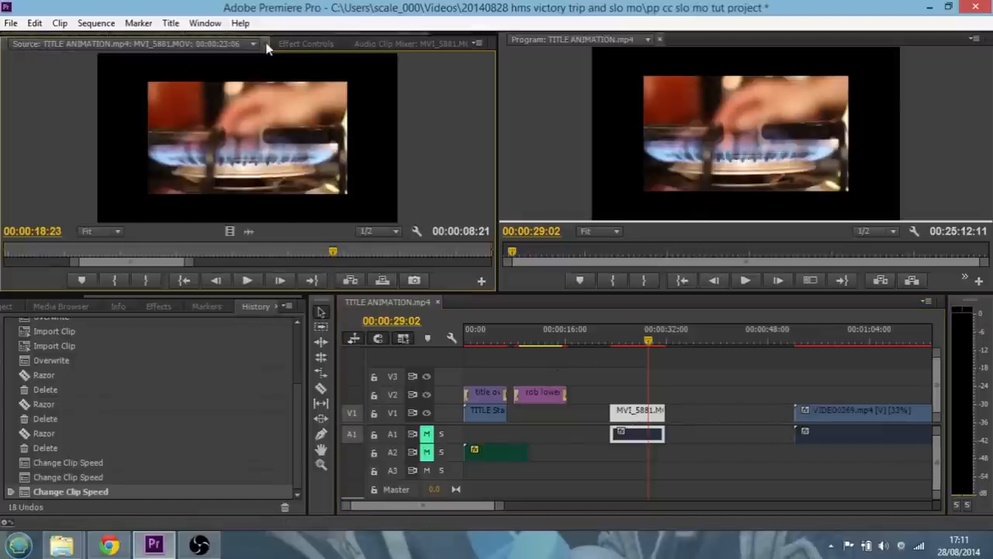
left_click(304, 44)
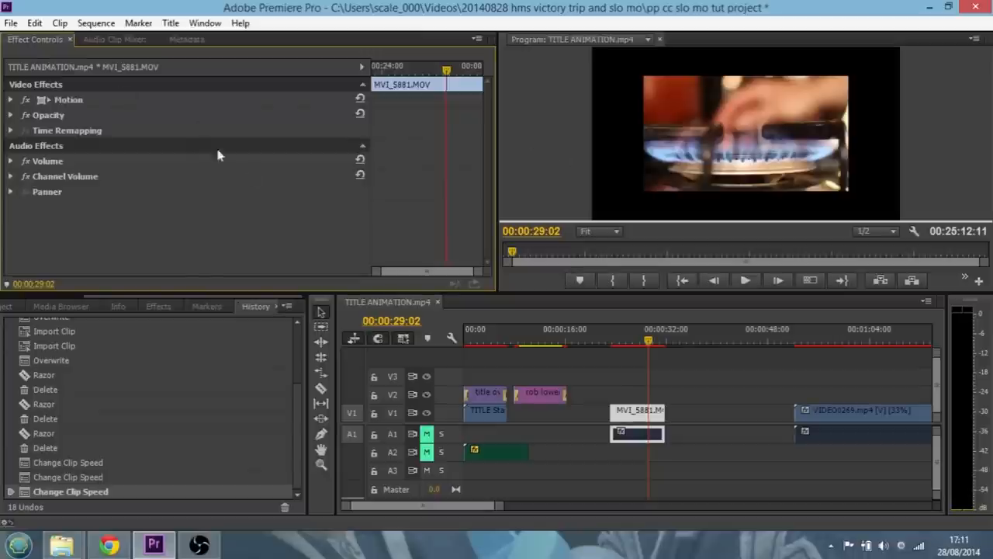
mouse_move(495, 318)
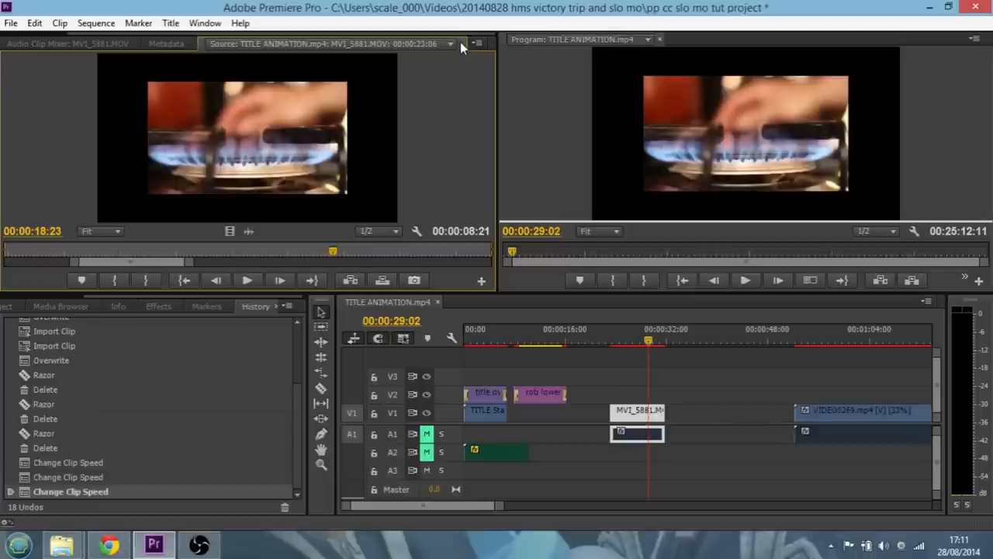
left_click(34, 39)
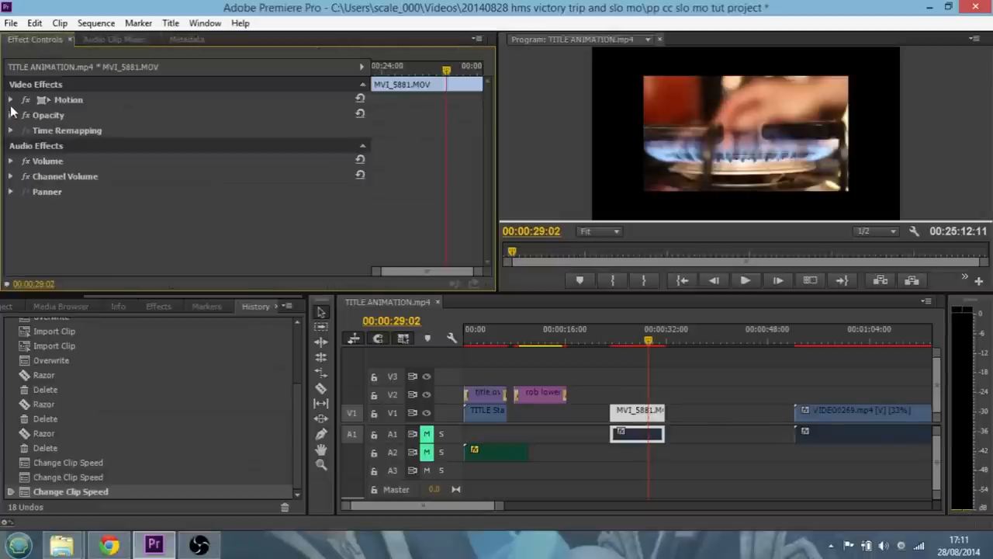
- Raise MVI_5881's Motion Scale to 150%, then select VIDEO0269
left_click(11, 99)
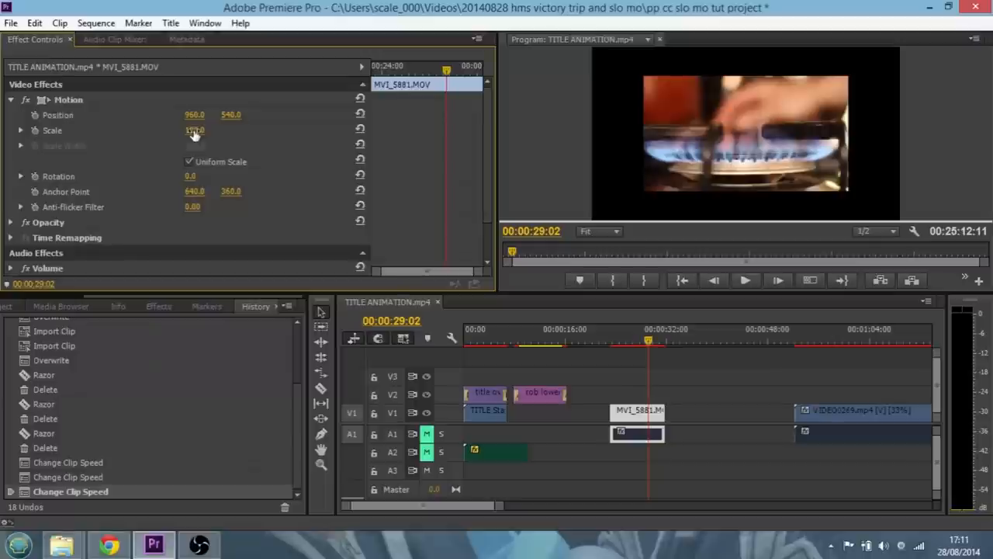
left_click_drag(194, 130, 194, 155)
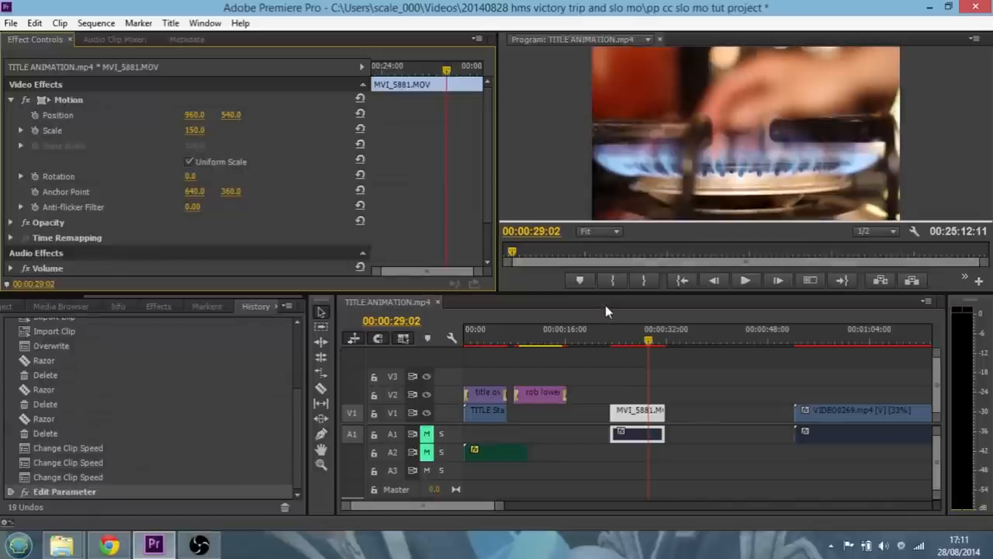
left_click(605, 341)
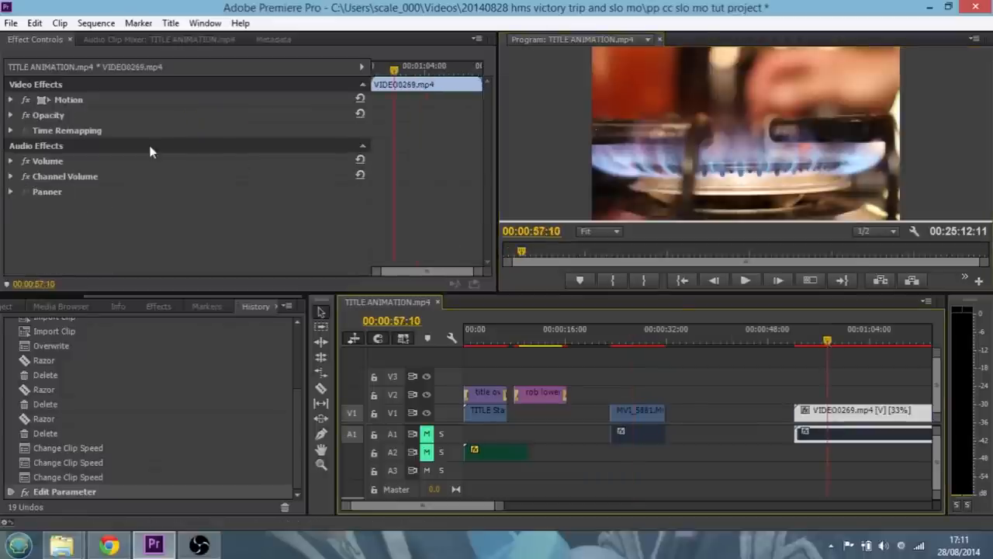
- Expand the Motion settings for VIDEO0269 and then MVI_5877 to raise their Scale
left_click(10, 100)
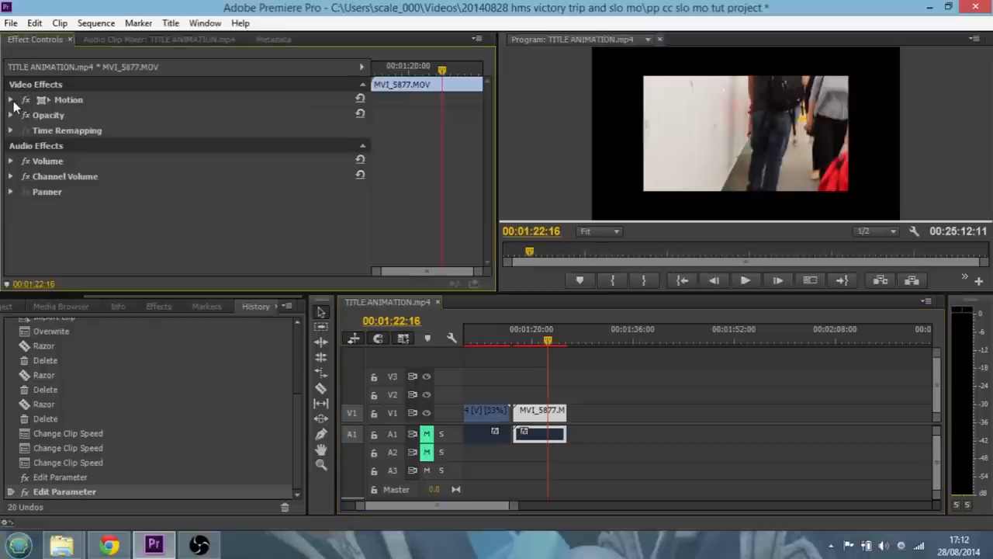
left_click(12, 99)
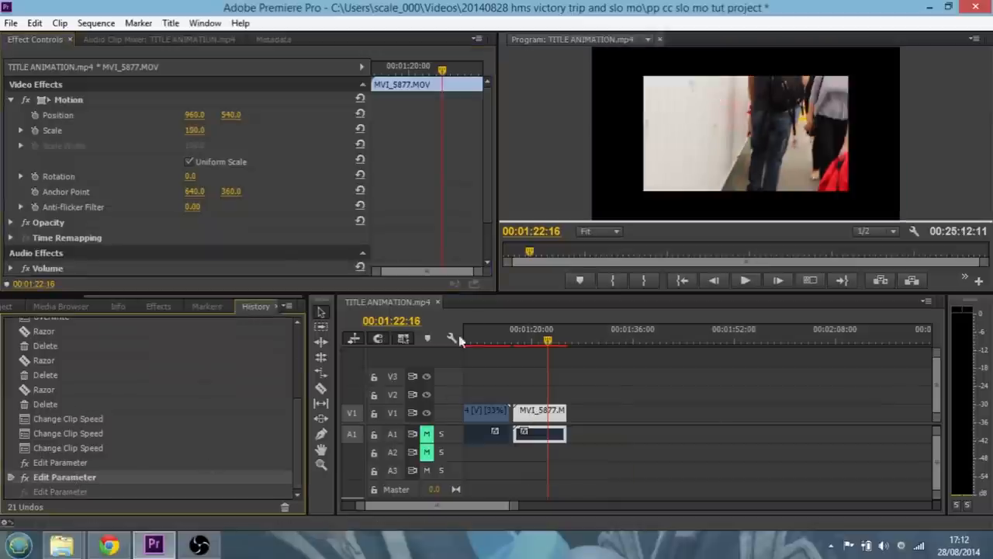
mouse_move(279, 131)
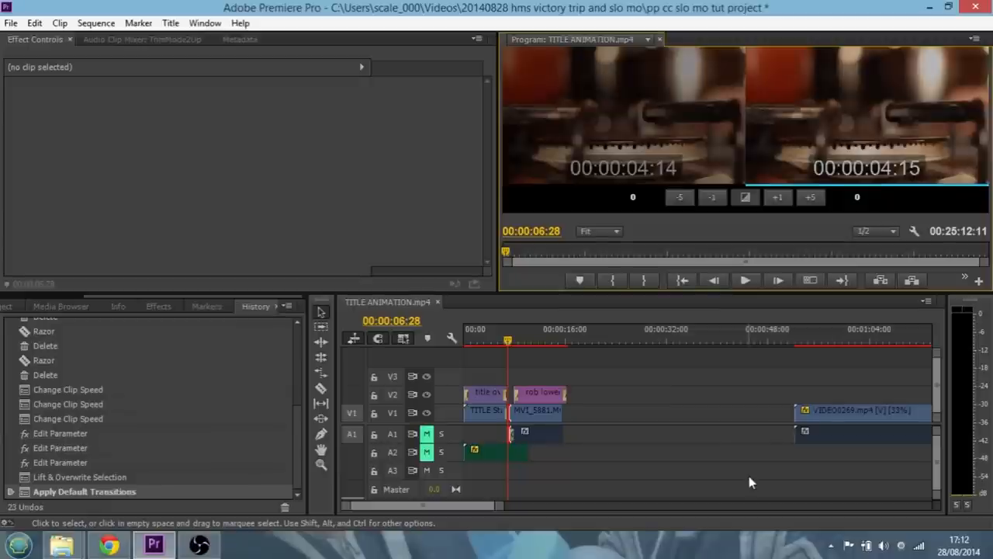
mouse_move(708, 462)
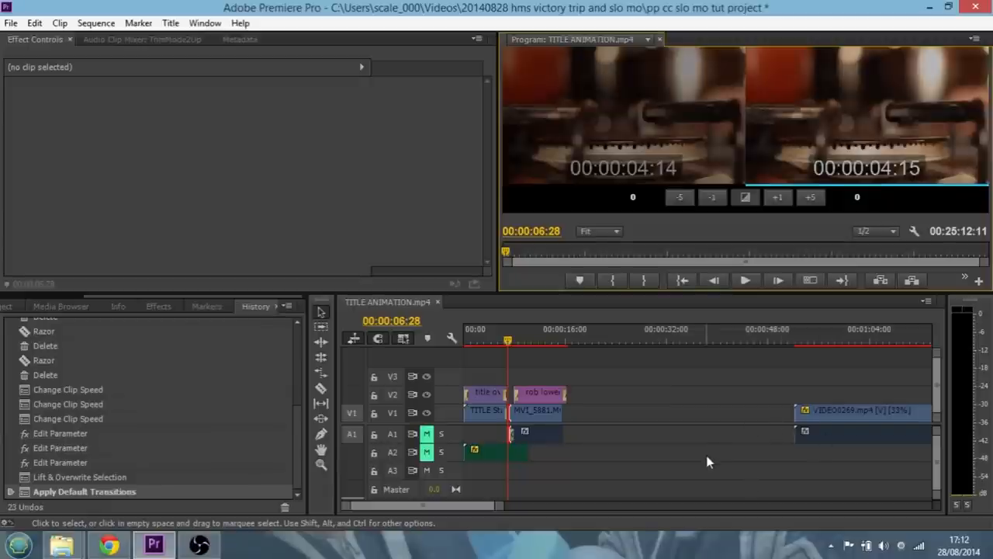